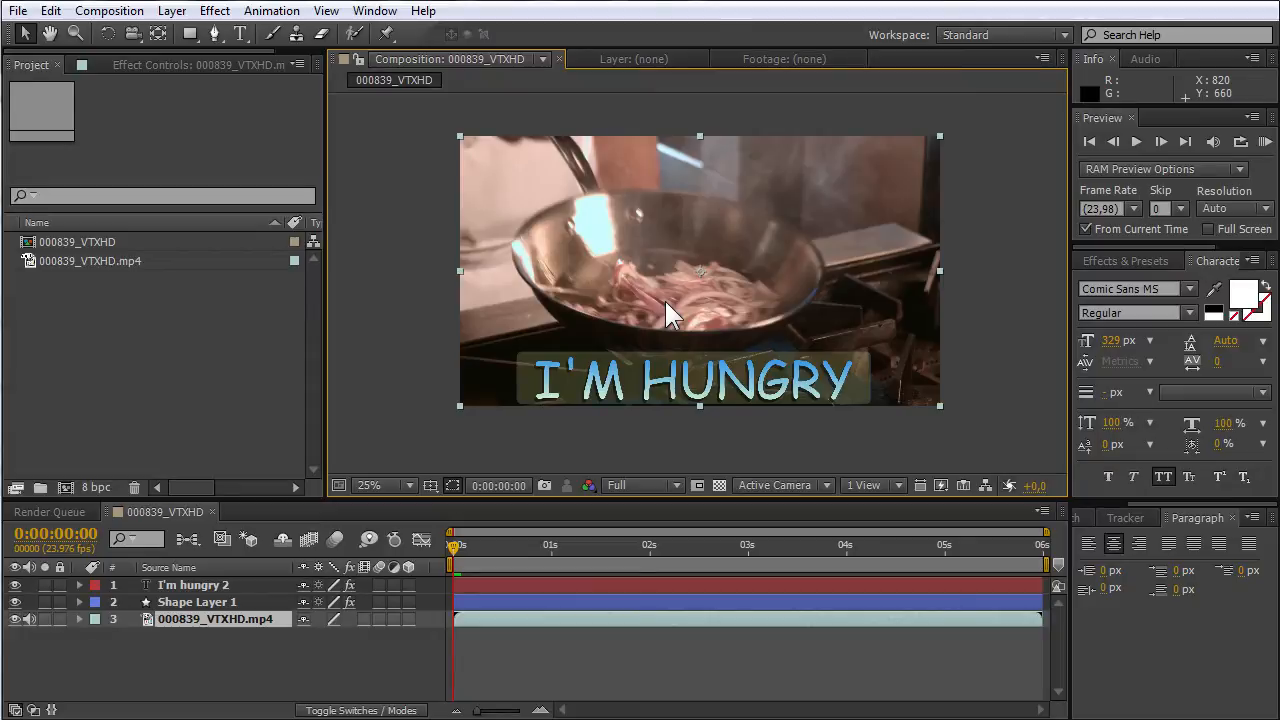
Step: Expand layer 1 'I'm hungry 2' to show its Text, Effects and Transform groups
click(1263, 141)
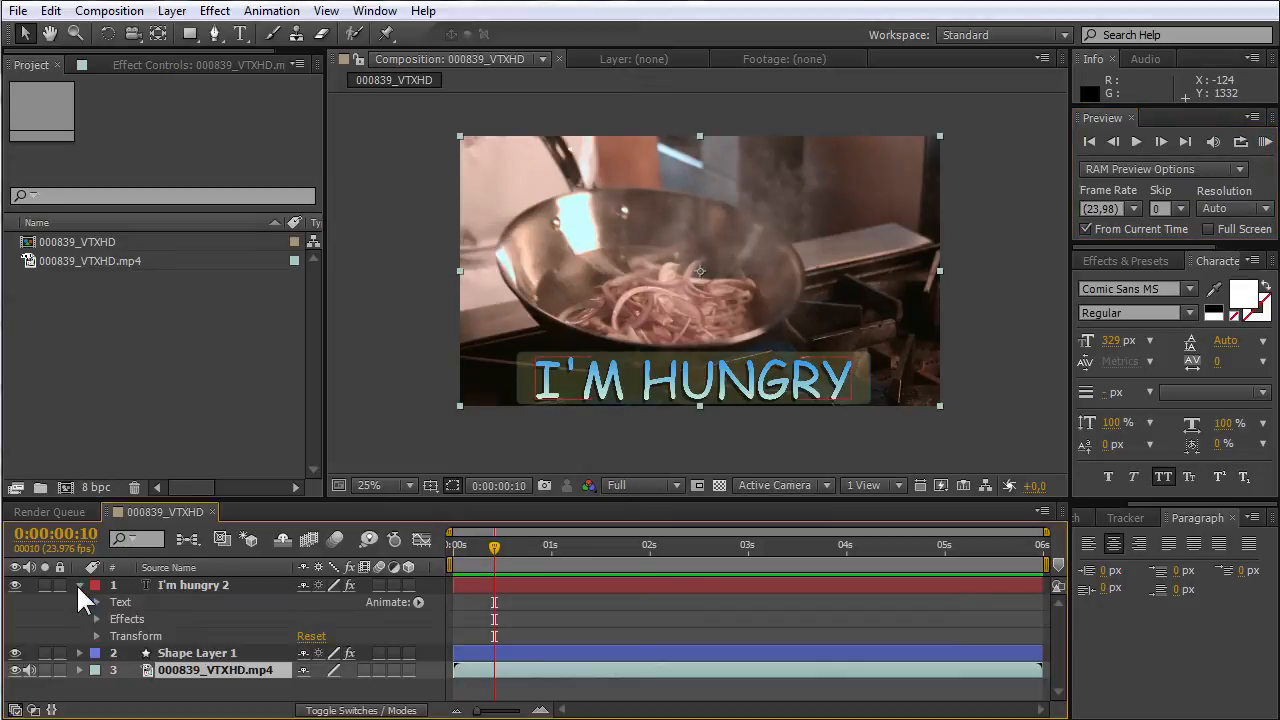
Step: Open Transform and add an expression to the Position property
click(97, 635)
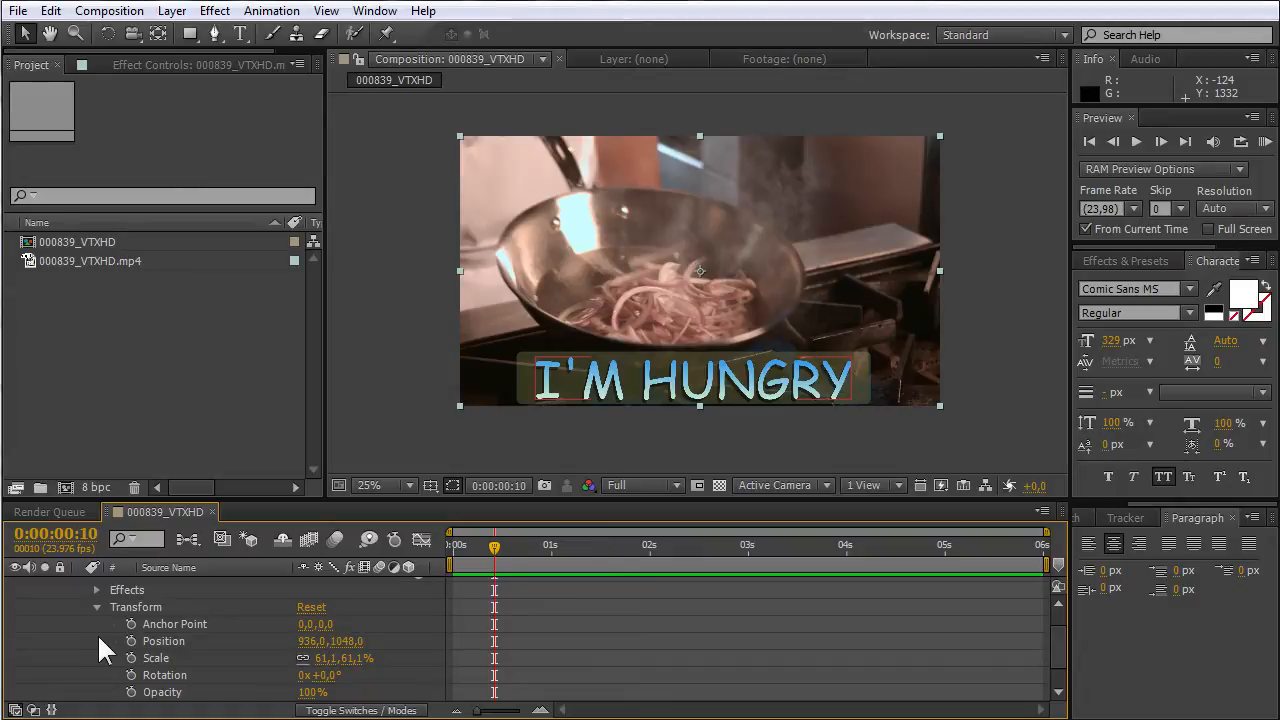
click(131, 641)
text(wiggle(25)
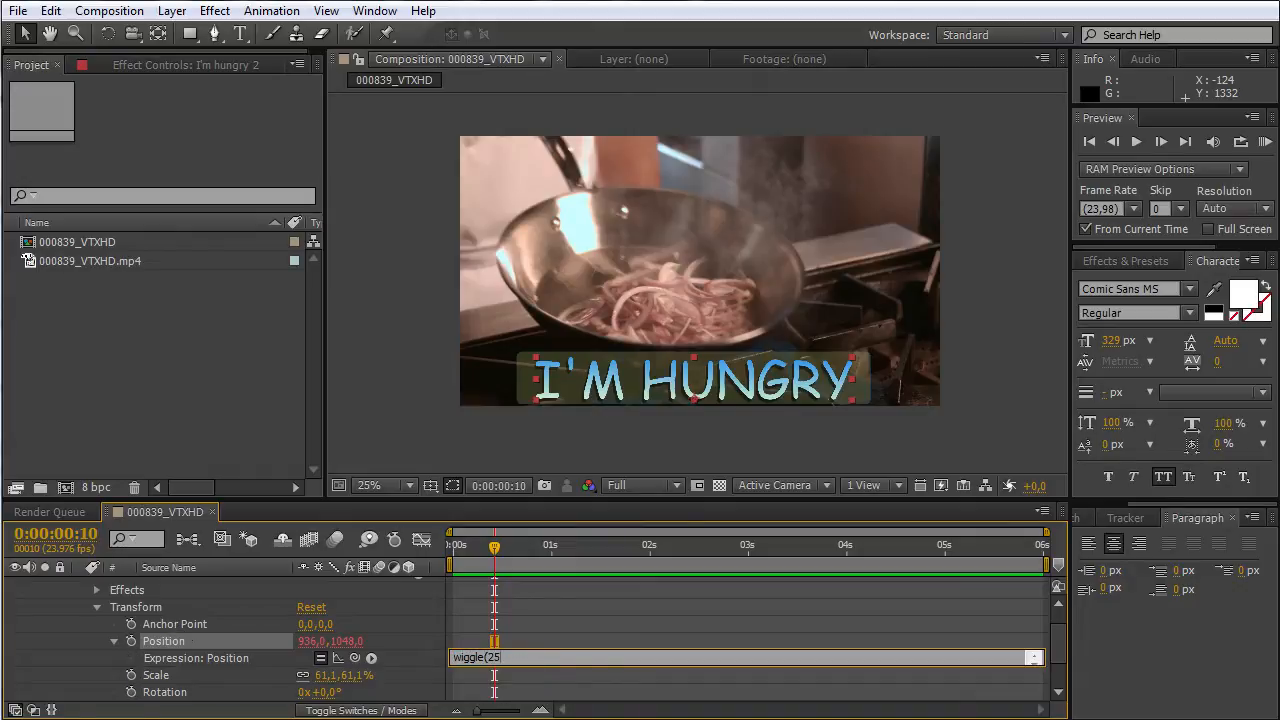
Step: Finish the Position expression so it reads wiggle(25,15)
text(,15))
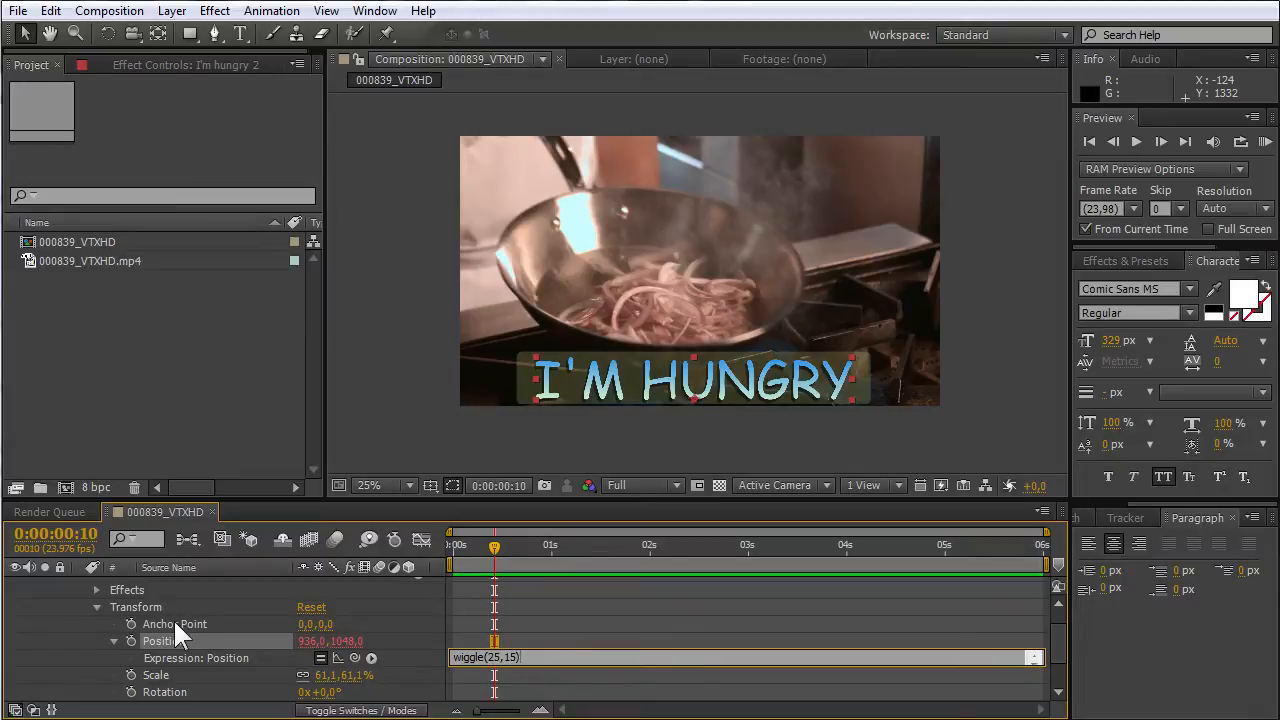
mouse_move(515, 630)
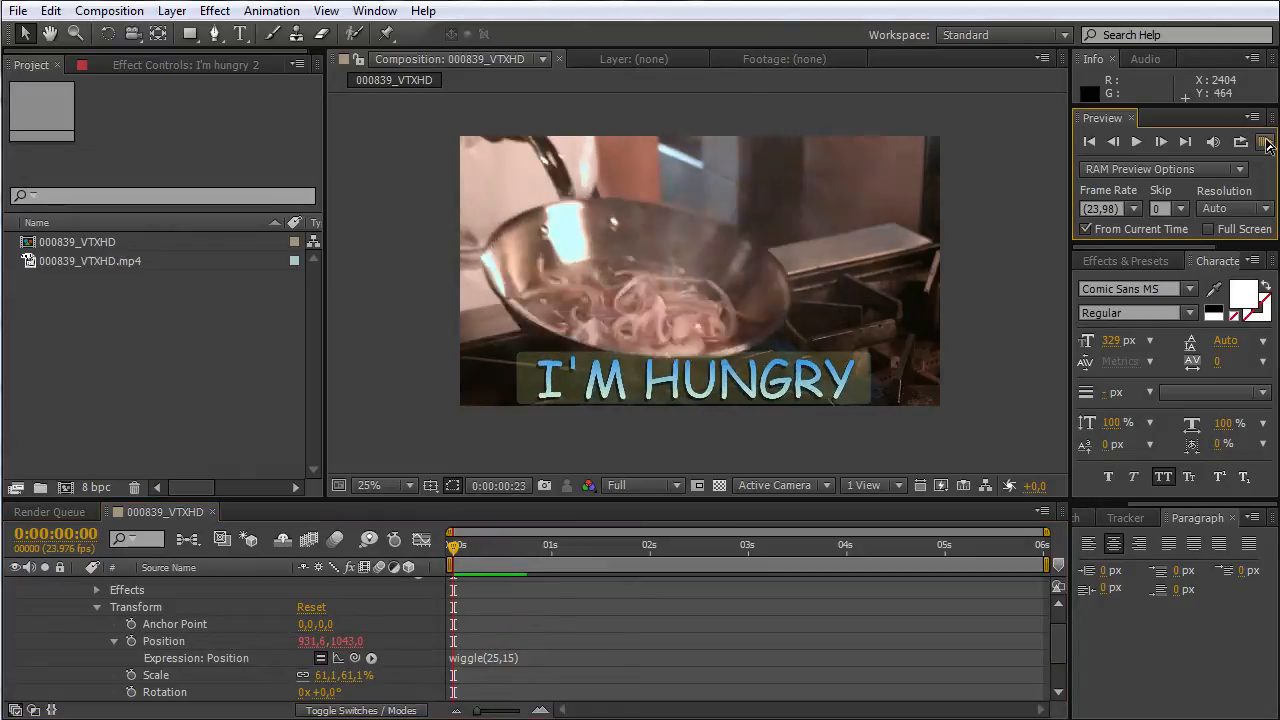
click(1262, 141)
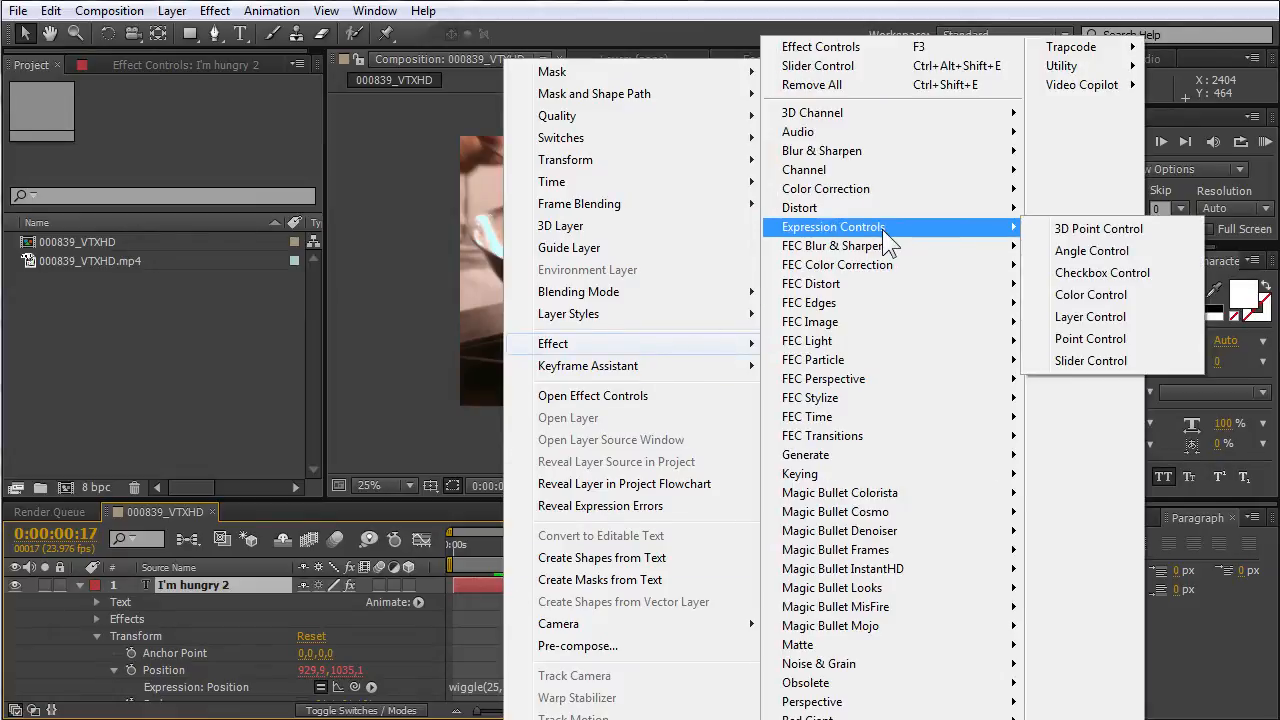
mouse_move(1091, 361)
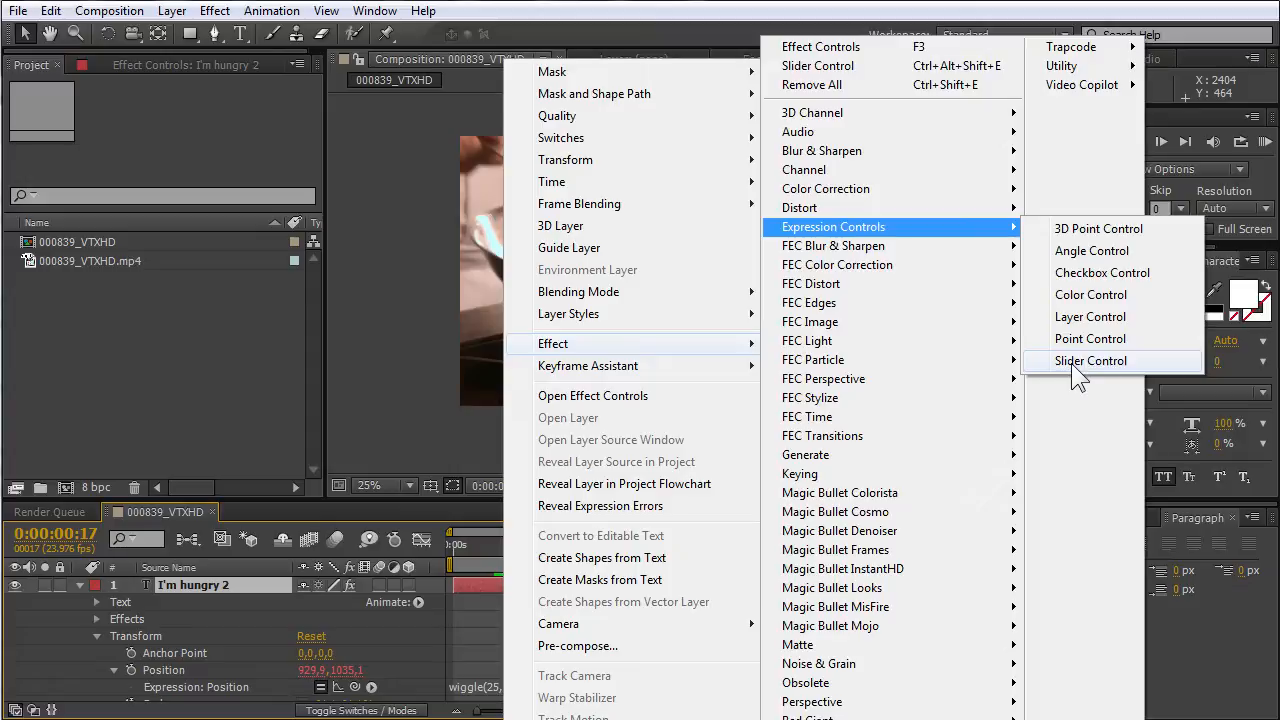
Step: Apply Effect > Expression Controls > Slider Control to the I'm hungry 2 layer
click(1091, 361)
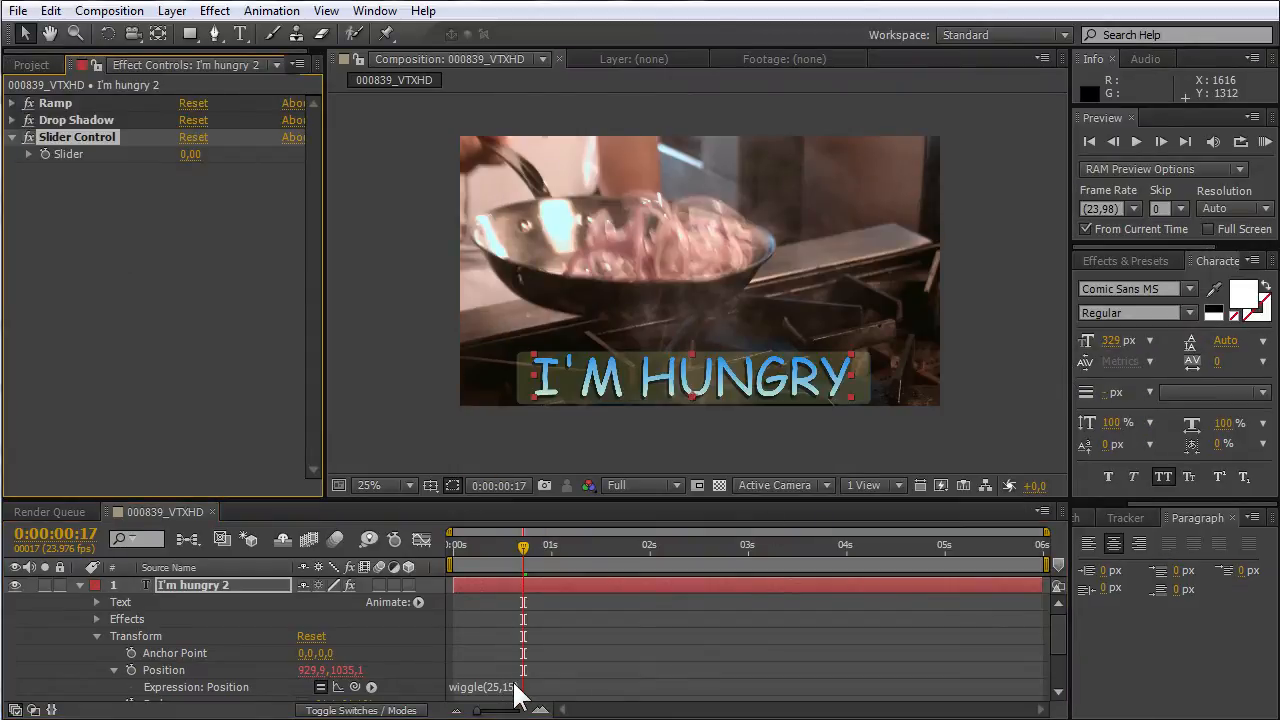
Step: Change the expression to wiggle(25,effect("Slider Control")("Slider"))
double_click(485, 687)
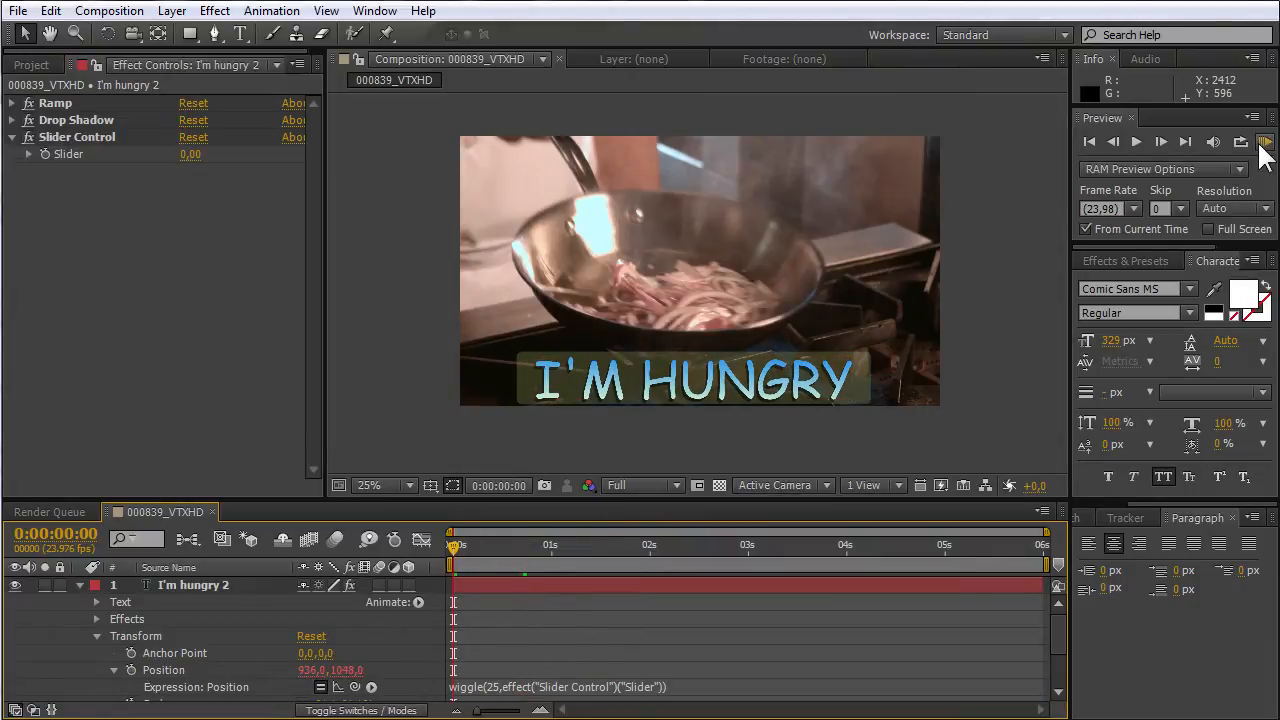
Step: Preview the wiggle and reveal the Ramp, Drop Shadow and Slider Control effects
click(1264, 141)
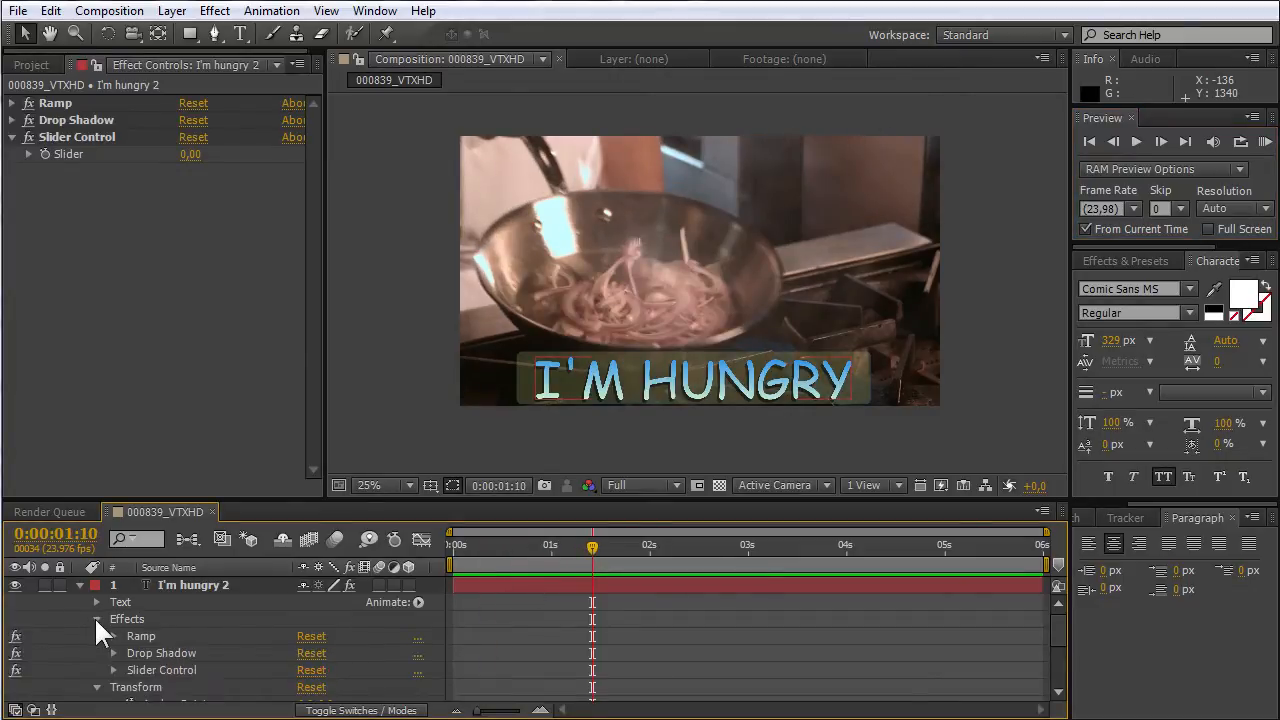
Step: Keyframe the Slider at about 1.5s and 4s with values 0, 15, 15, 0
click(113, 670)
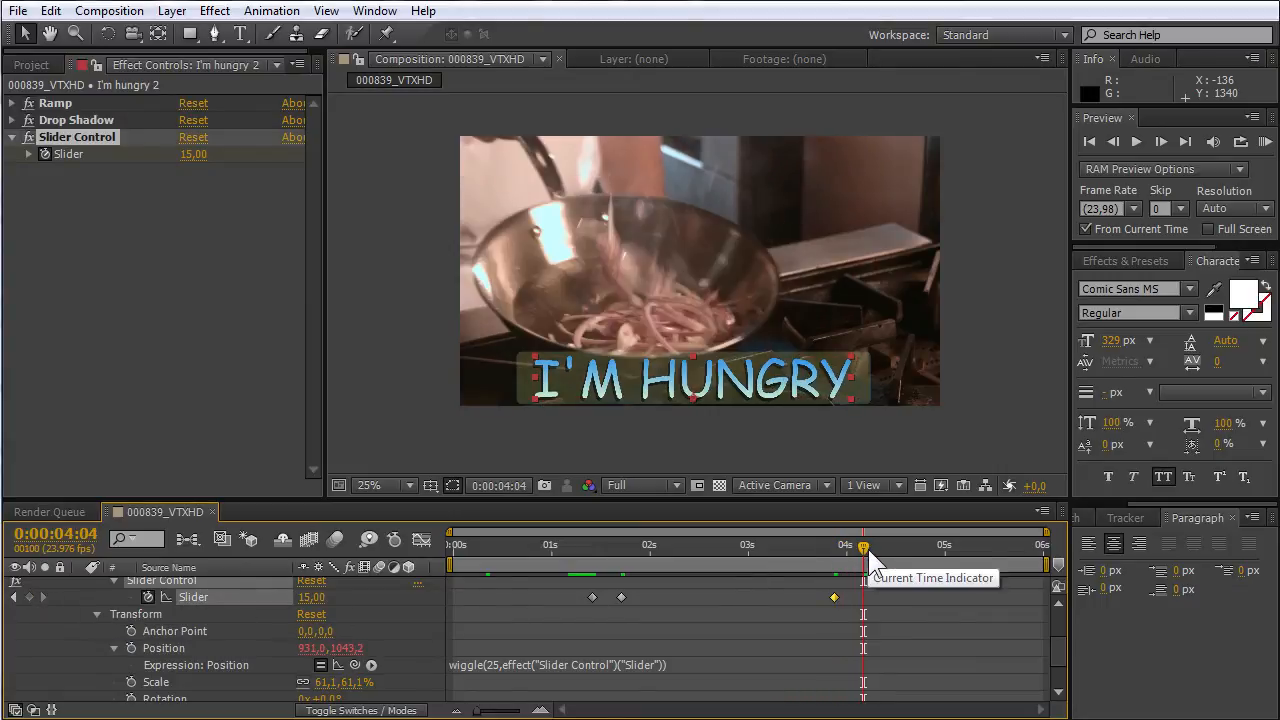
double_click(311, 597)
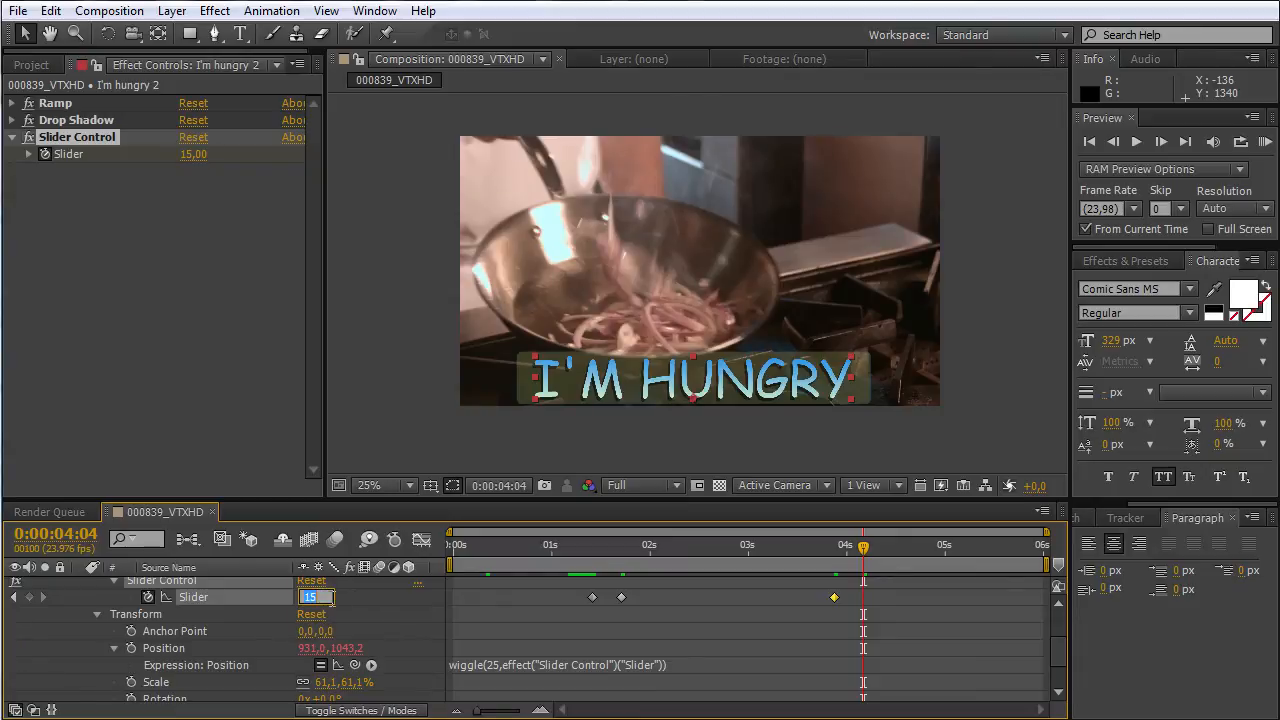
text(0,00)
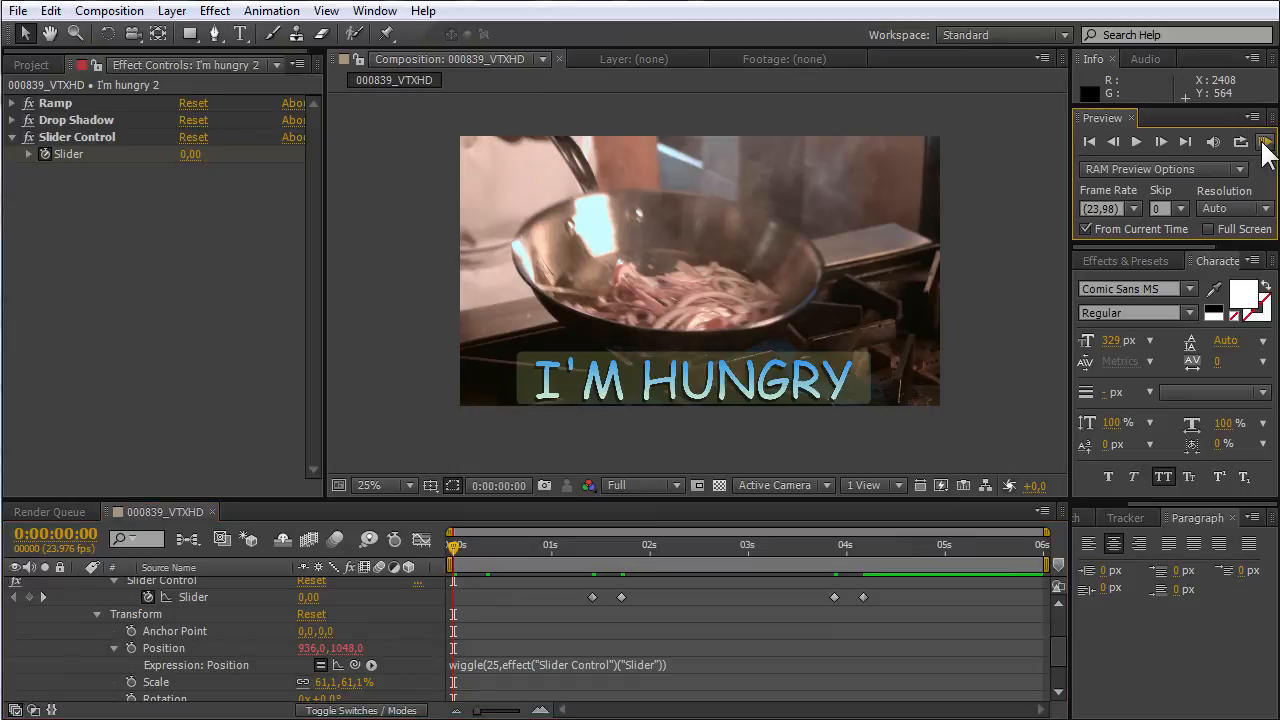
Step: Run a RAM preview, pausing and resuming playback to watch the keyframed wiggle
click(1264, 141)
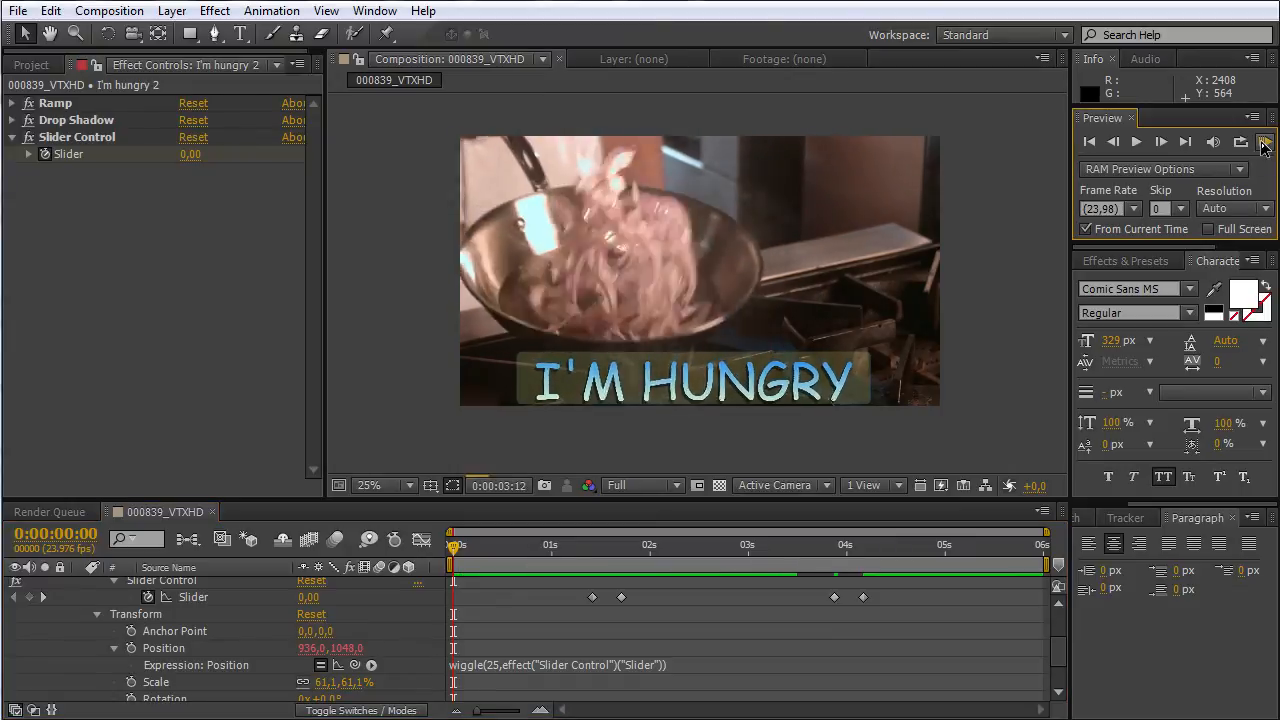
click(1136, 141)
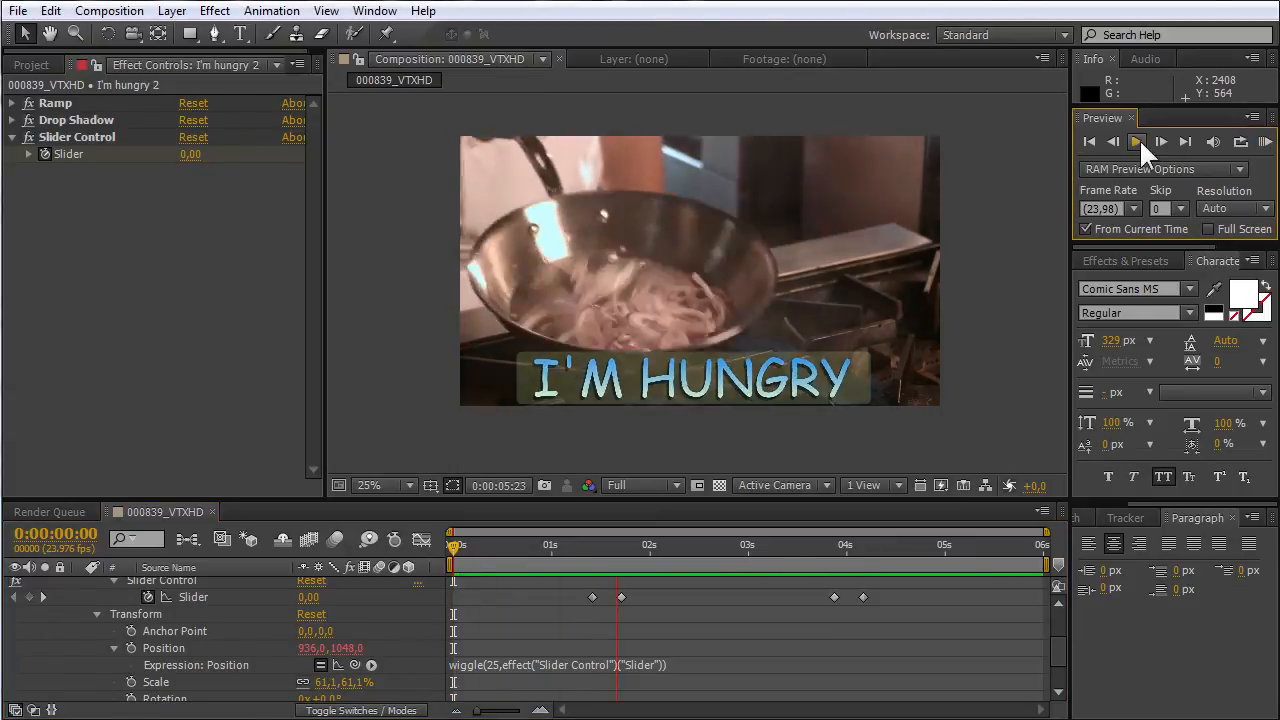
click(1137, 141)
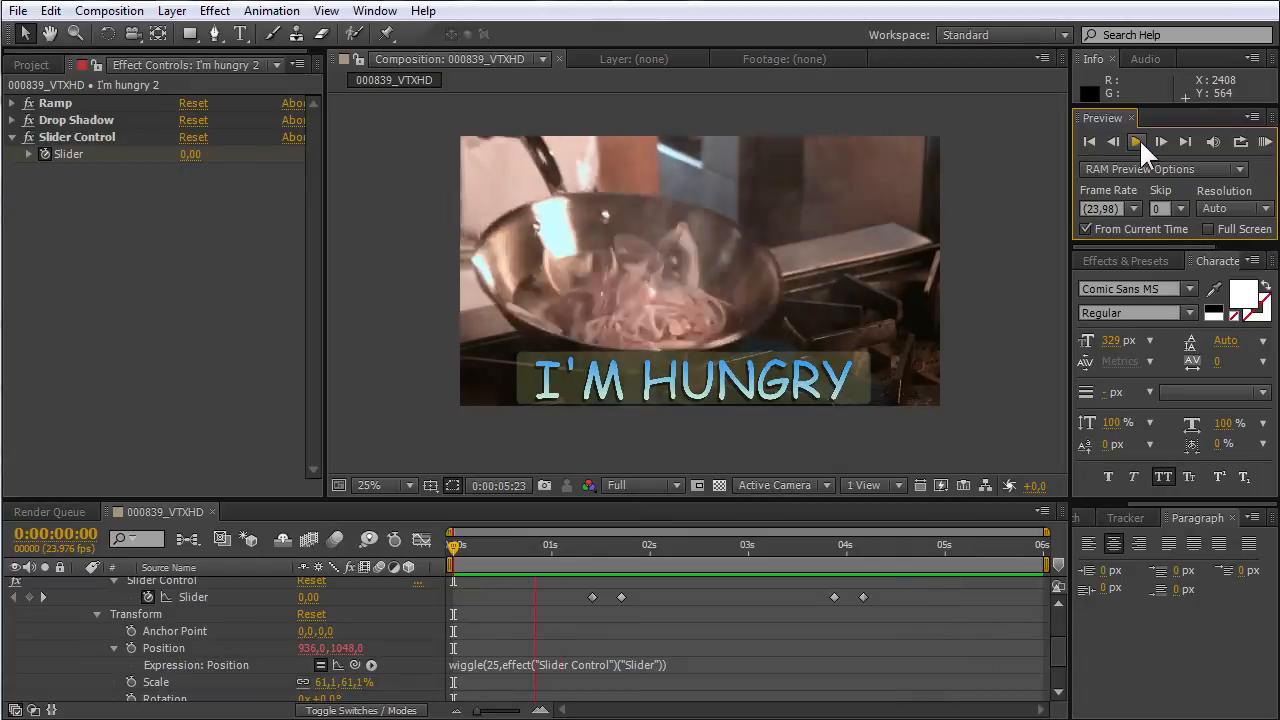
click(1137, 141)
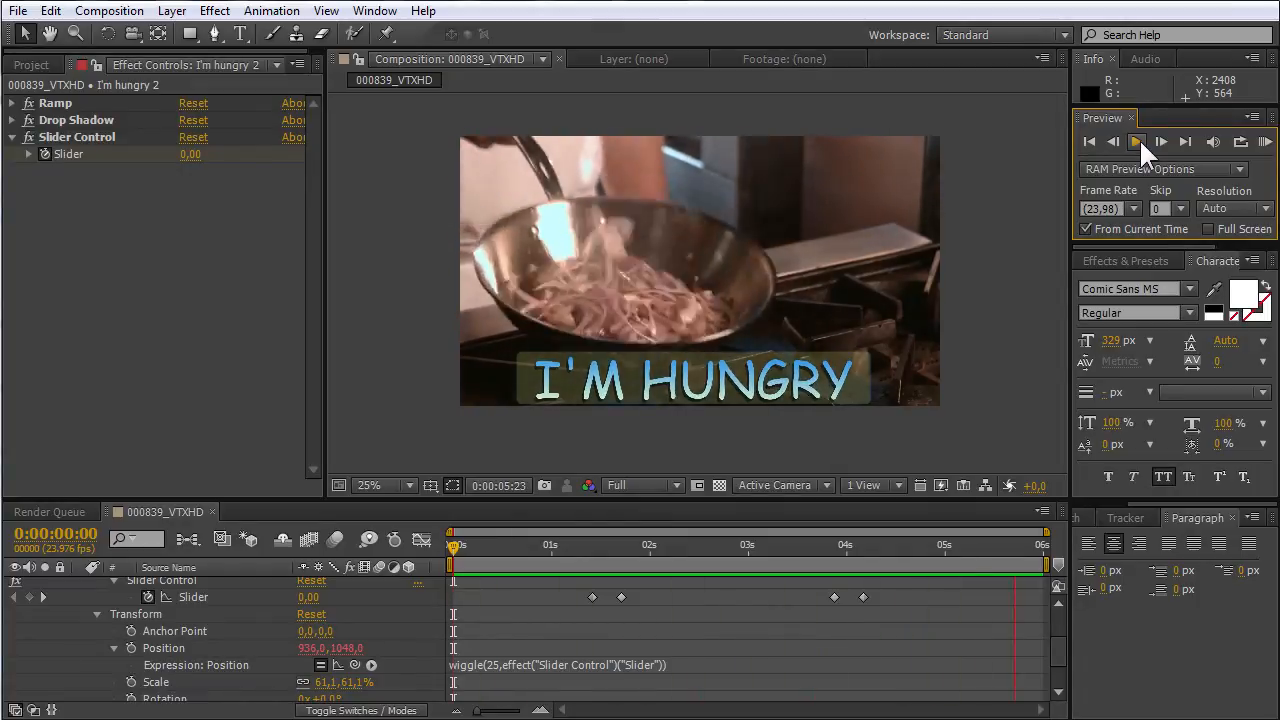
click(1137, 141)
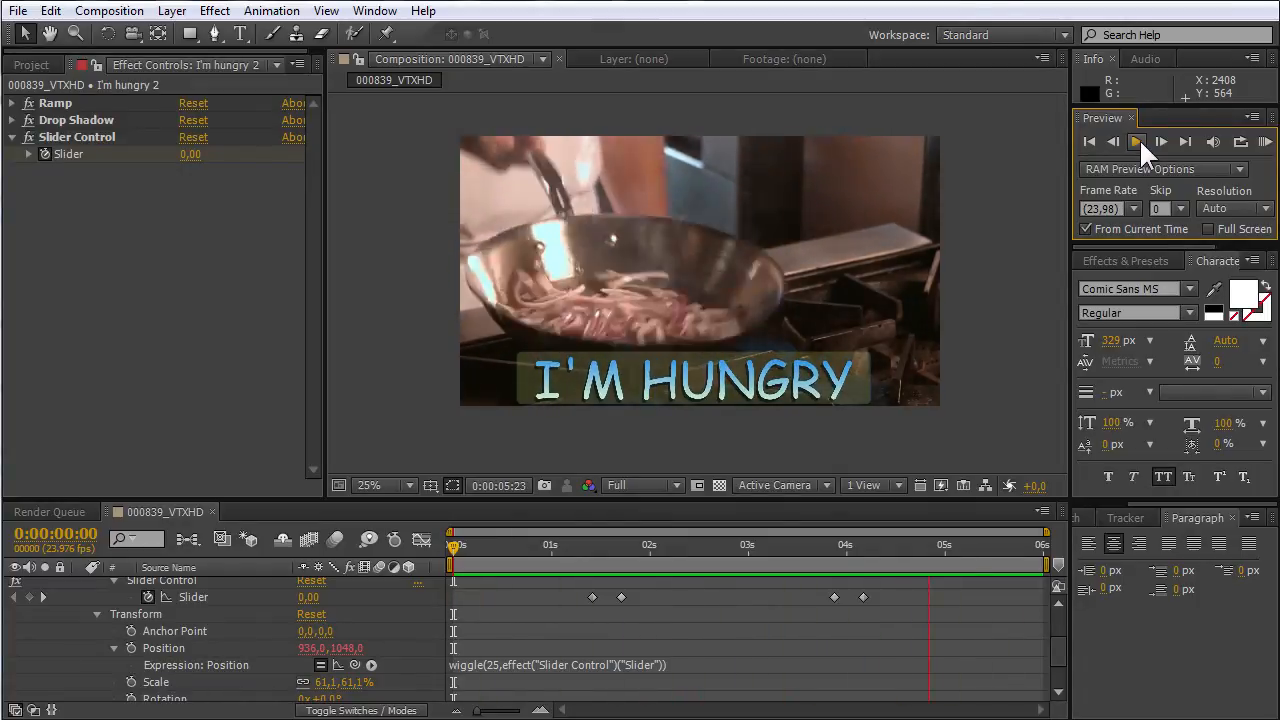